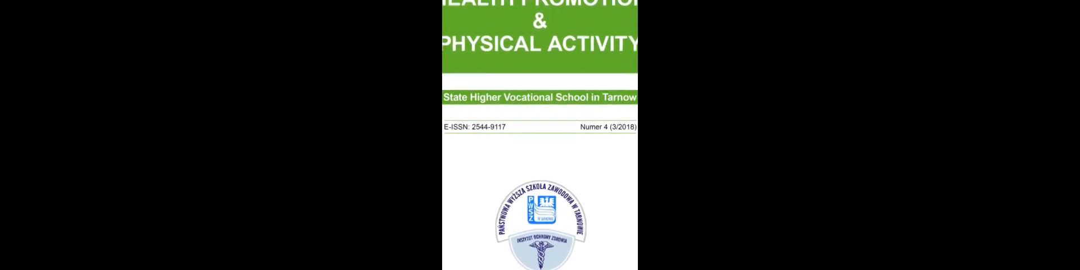
scroll("down", 3)
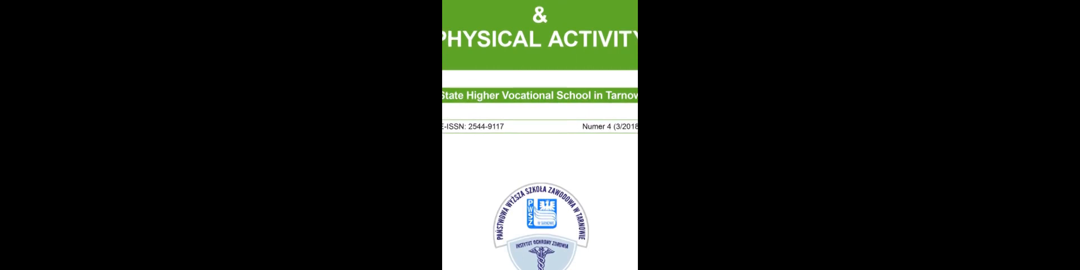